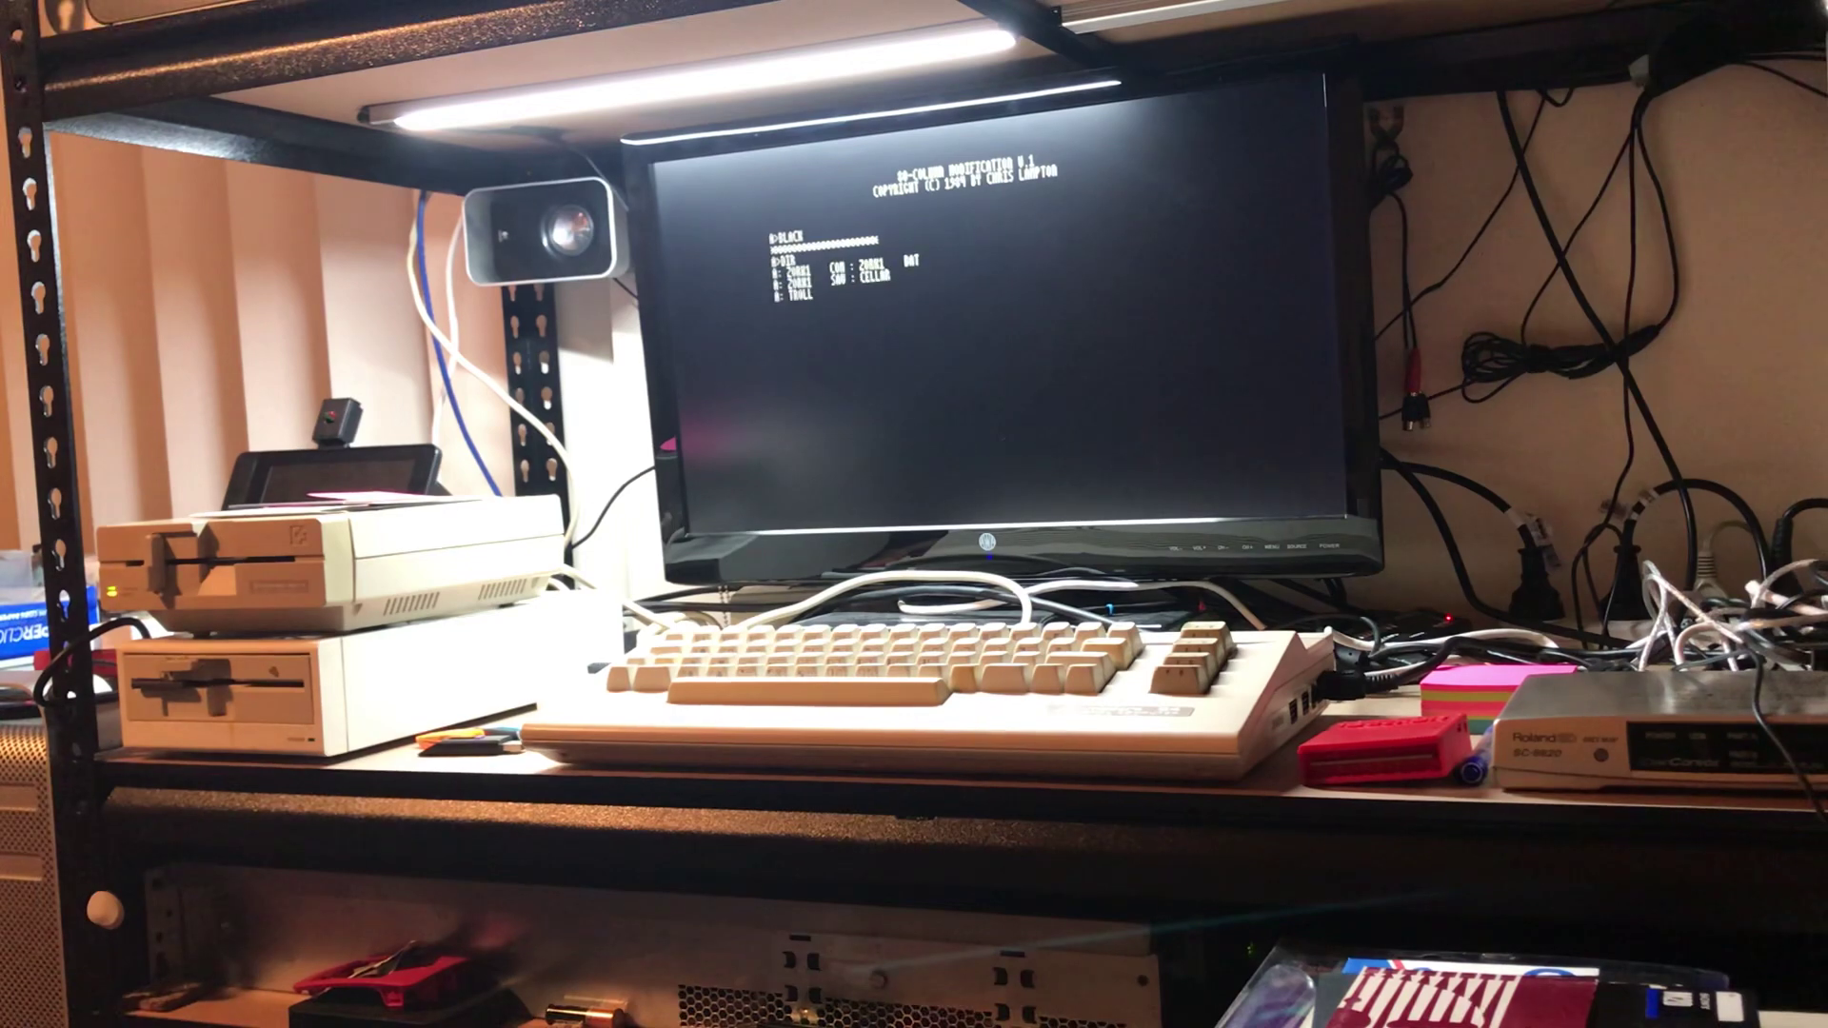
pyautogui.press('Return')
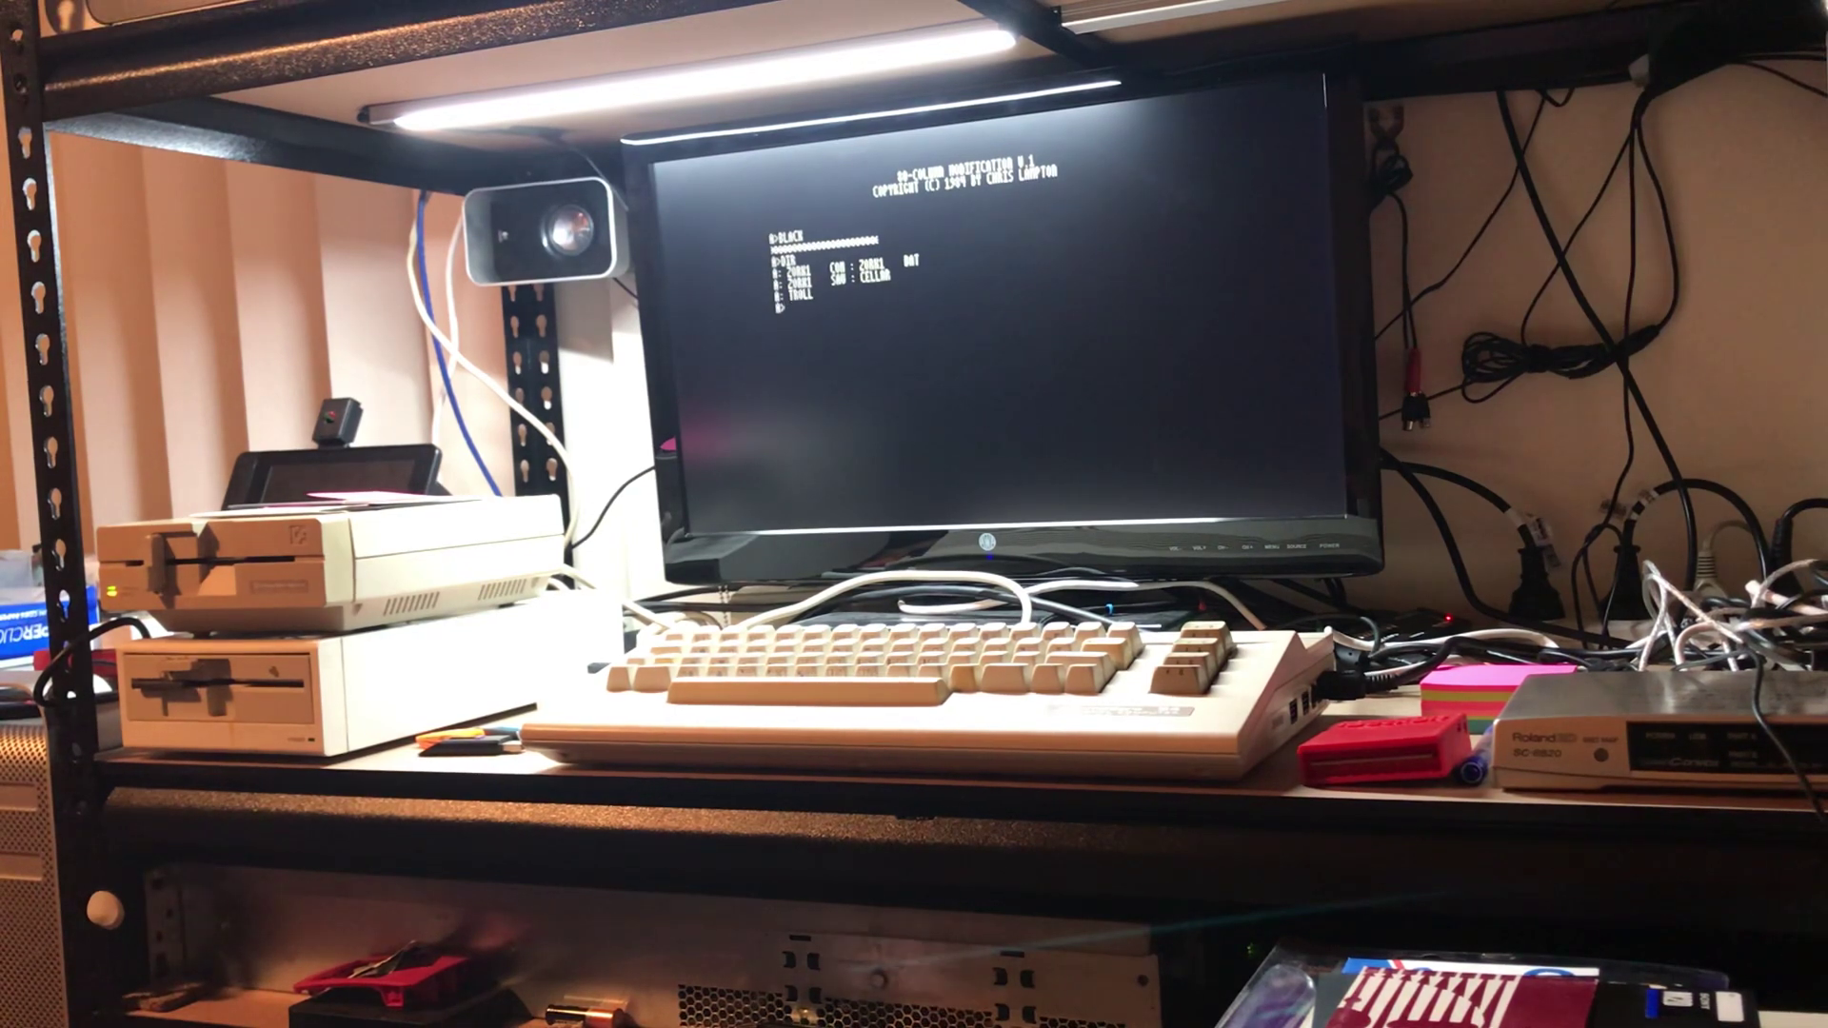